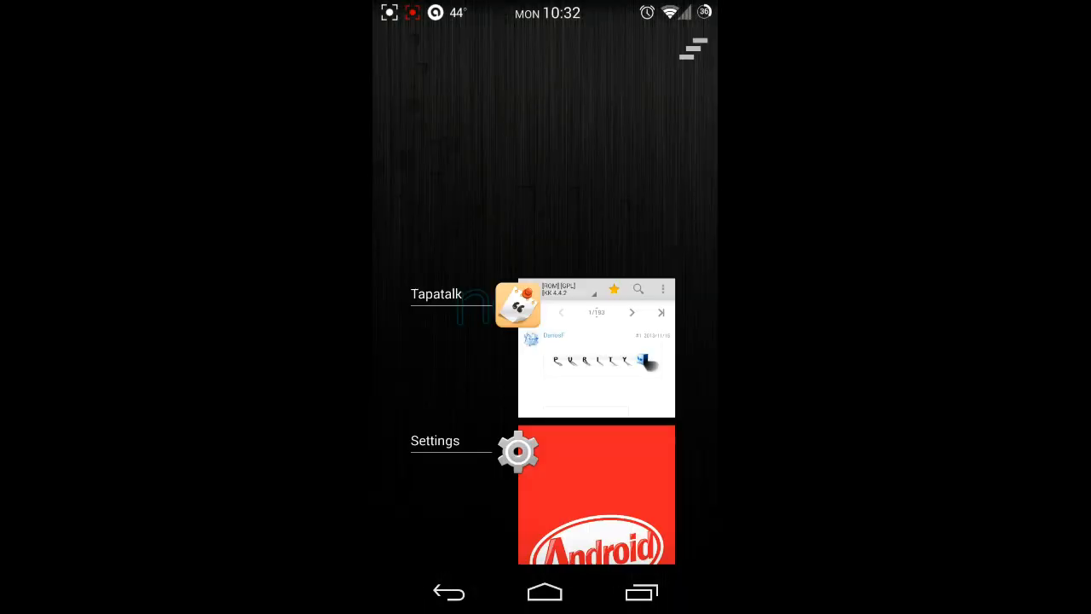
Step: Reopen the Tapatalk ROM thread from Recents and scroll through its screenshots, features and downloads
{"action": "left_click", "coordinate": [597, 348]}
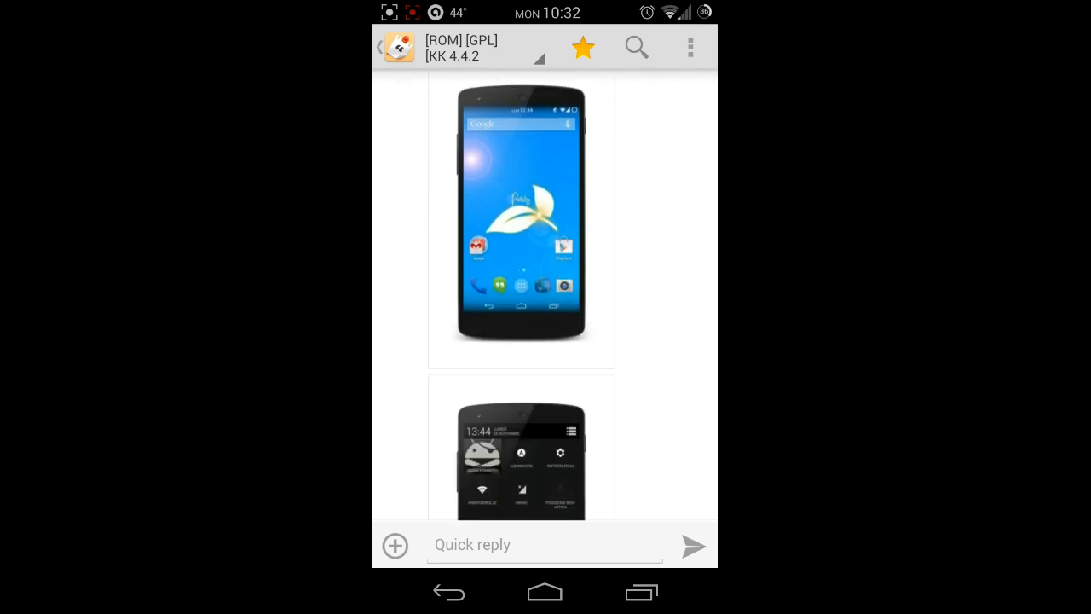
{"action": "scroll", "scroll_direction": "down", "scroll_amount": 3}
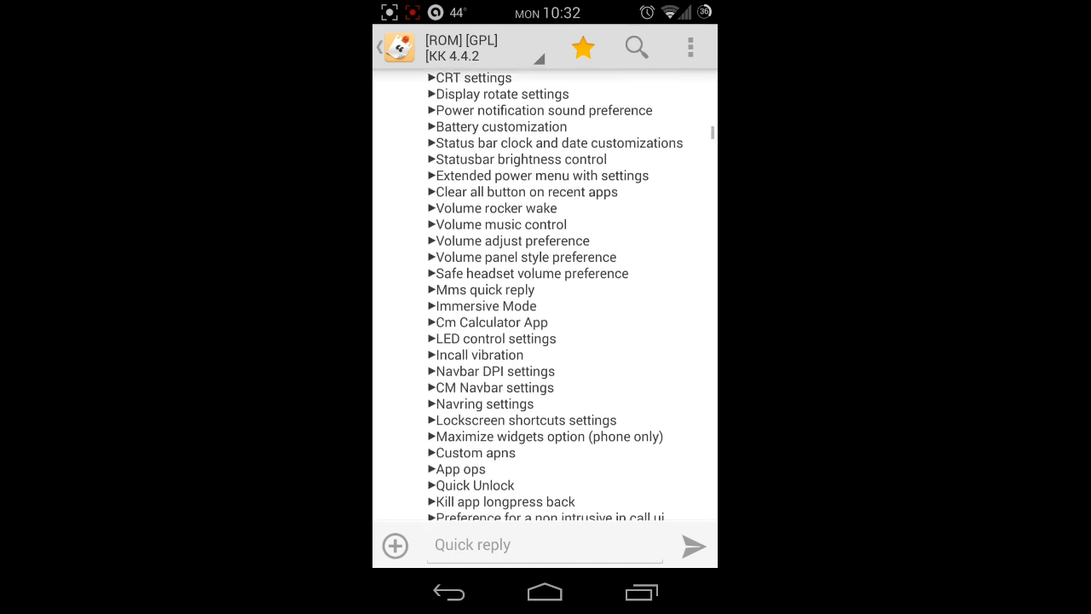
{"action": "scroll", "scroll_direction": "down", "scroll_amount": 3}
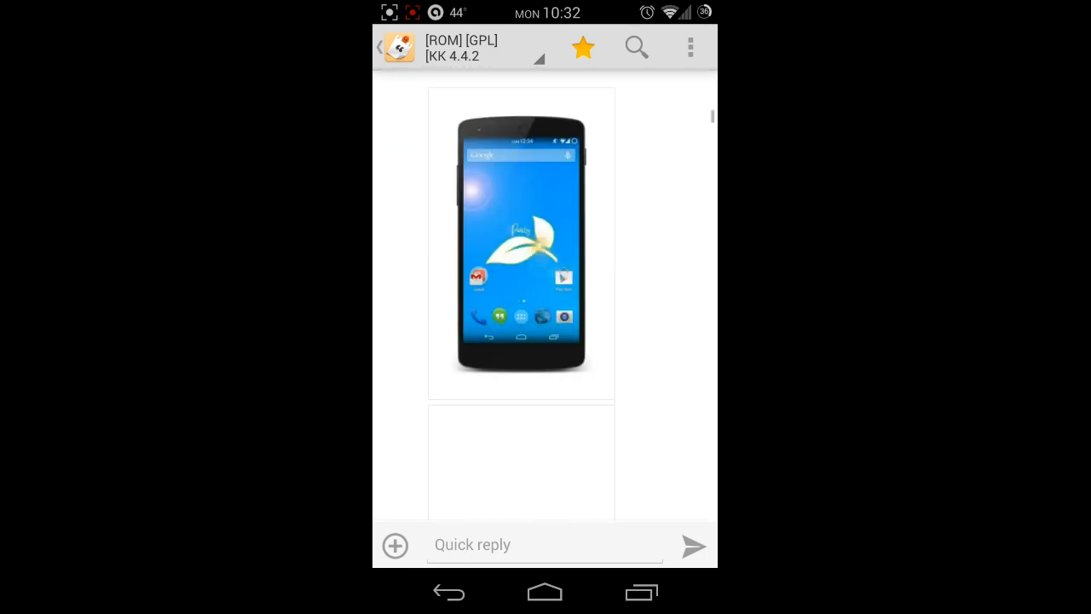
{"action": "scroll", "scroll_direction": "up", "scroll_amount": 3}
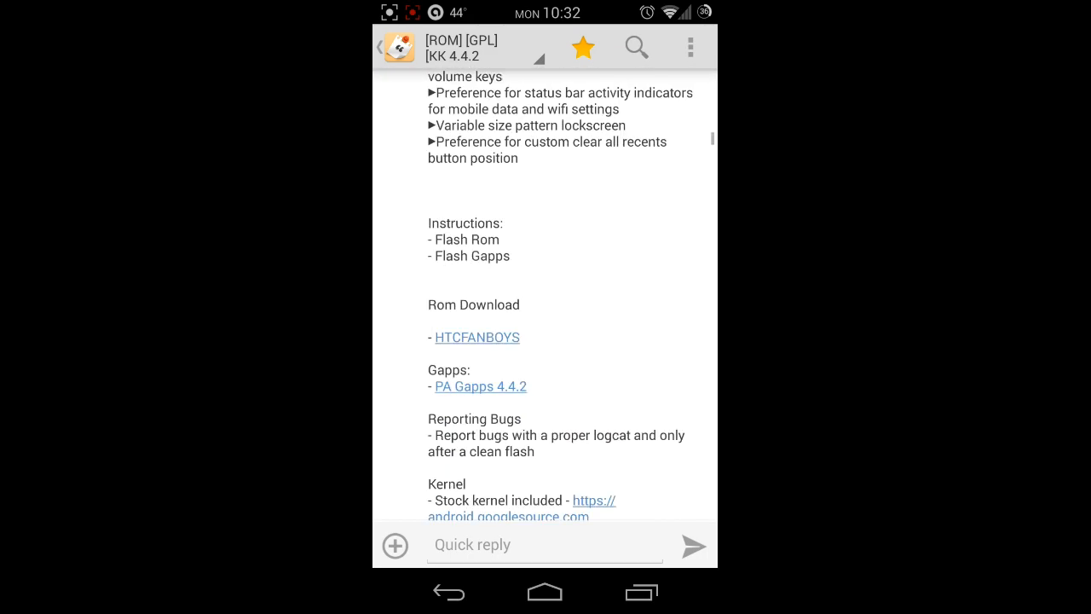
{"action": "scroll", "scroll_direction": "down", "scroll_amount": 3}
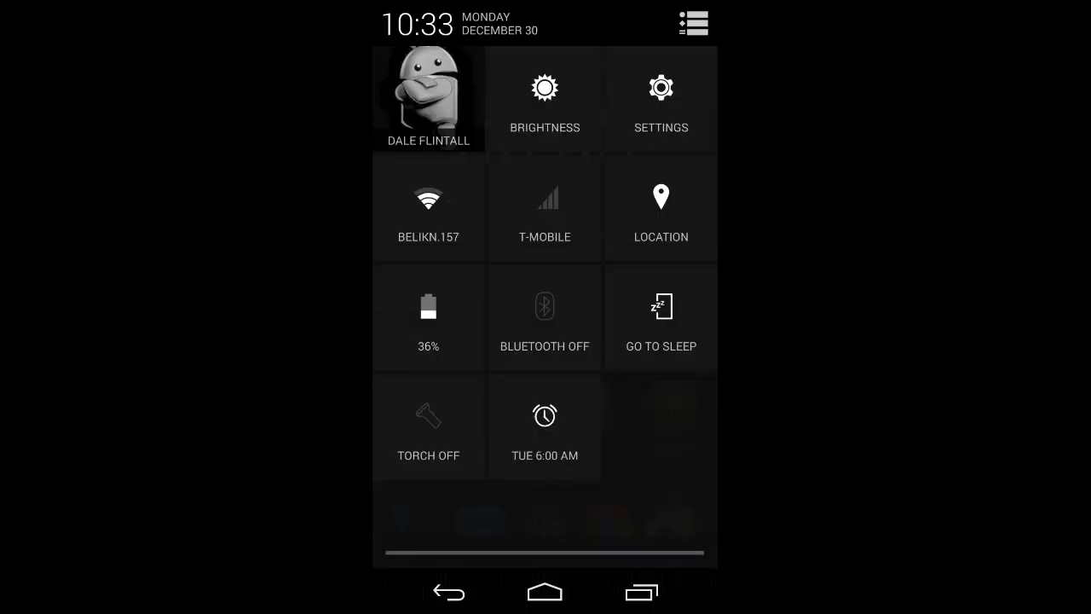
{"action": "left_click", "coordinate": [661, 97]}
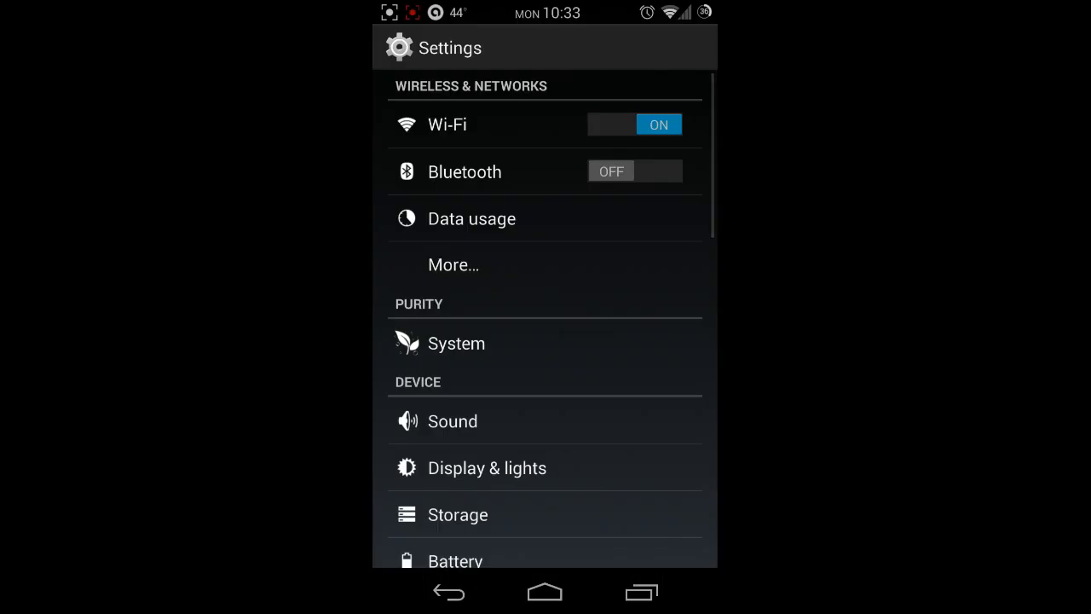
{"action": "scroll", "scroll_direction": "down", "scroll_amount": 3}
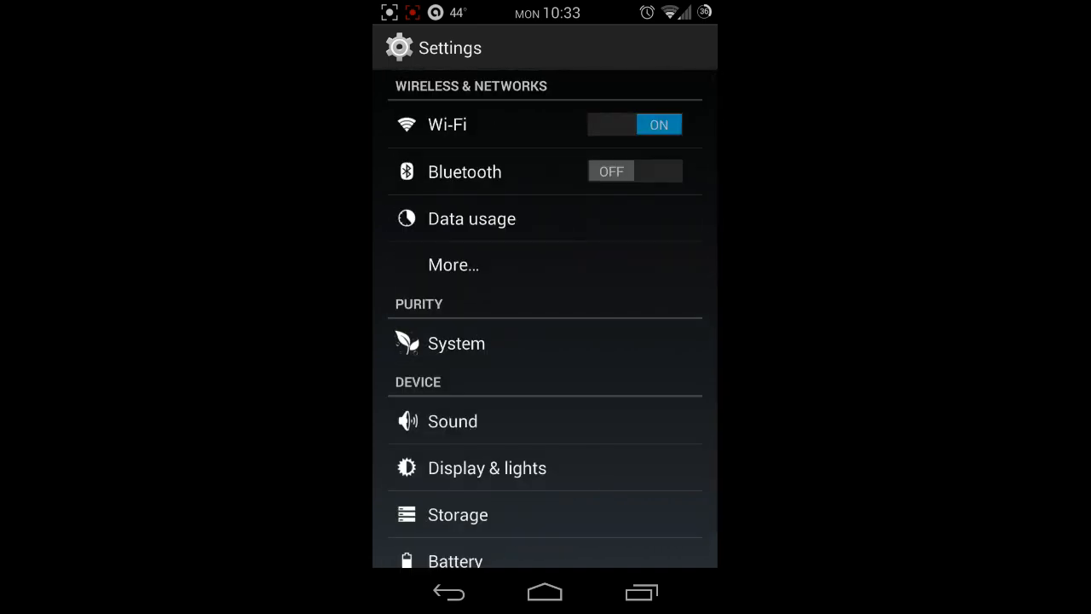
{"action": "left_click", "coordinate": [457, 343]}
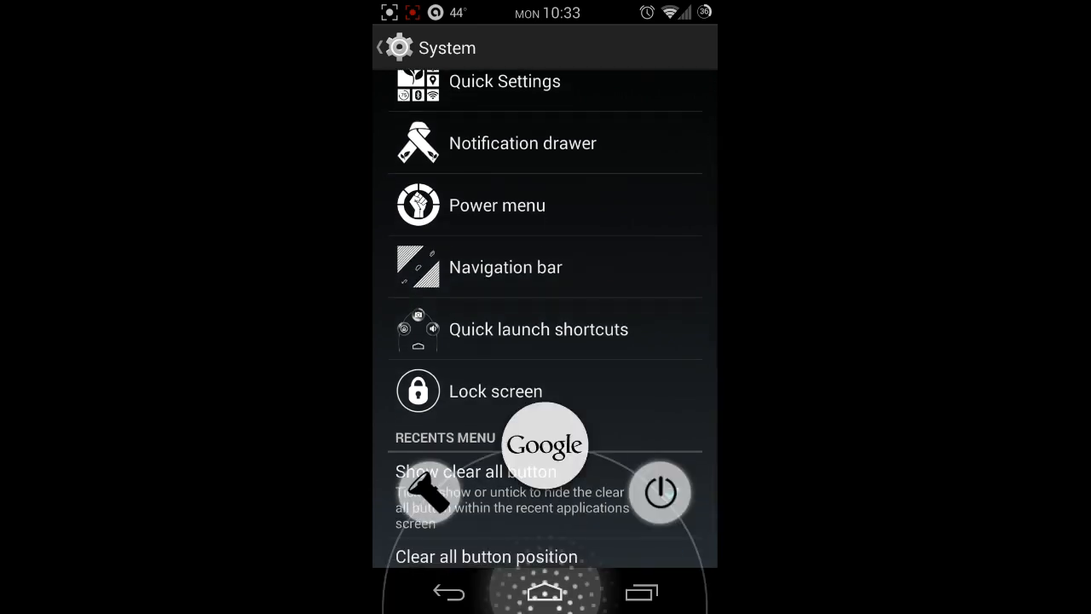
{"action": "left_click", "coordinate": [545, 591]}
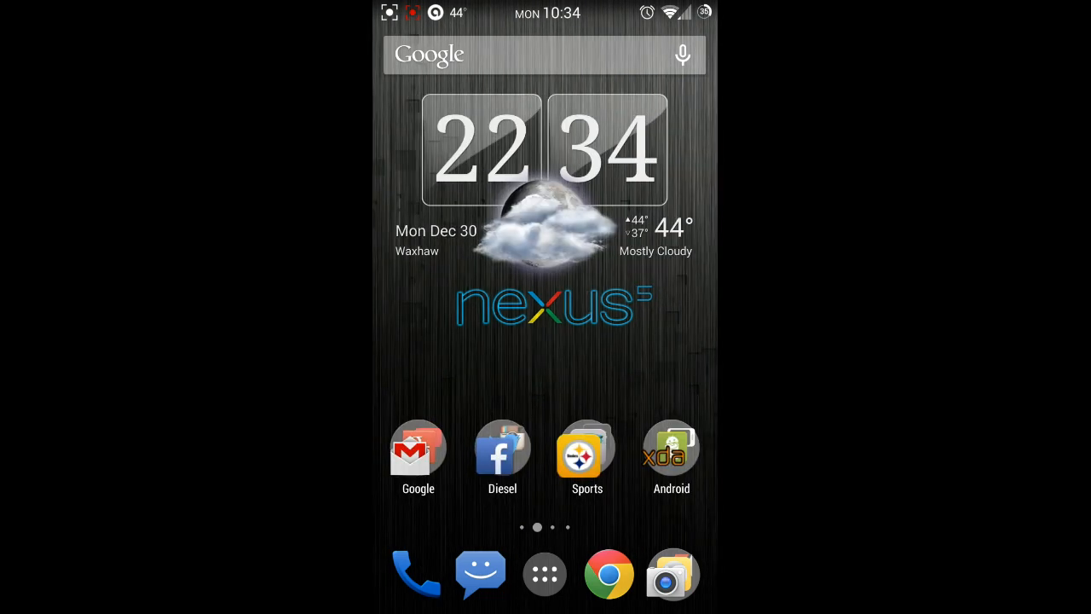
{"action": "left_click", "coordinate": [545, 573]}
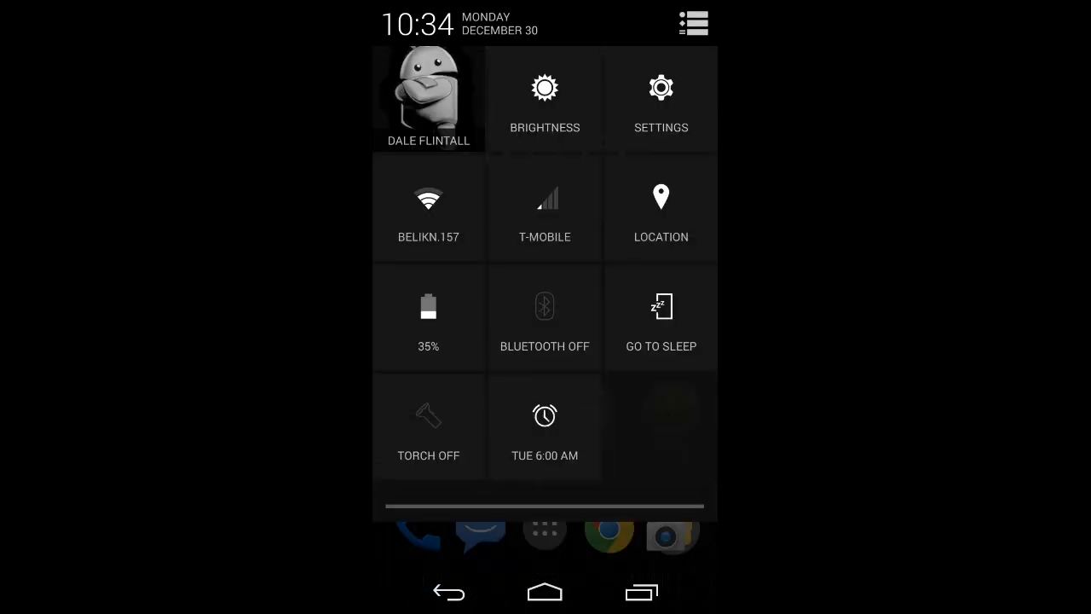
Step: From quick settings, go into full Settings and look through Display & lights
{"action": "left_click", "coordinate": [661, 98]}
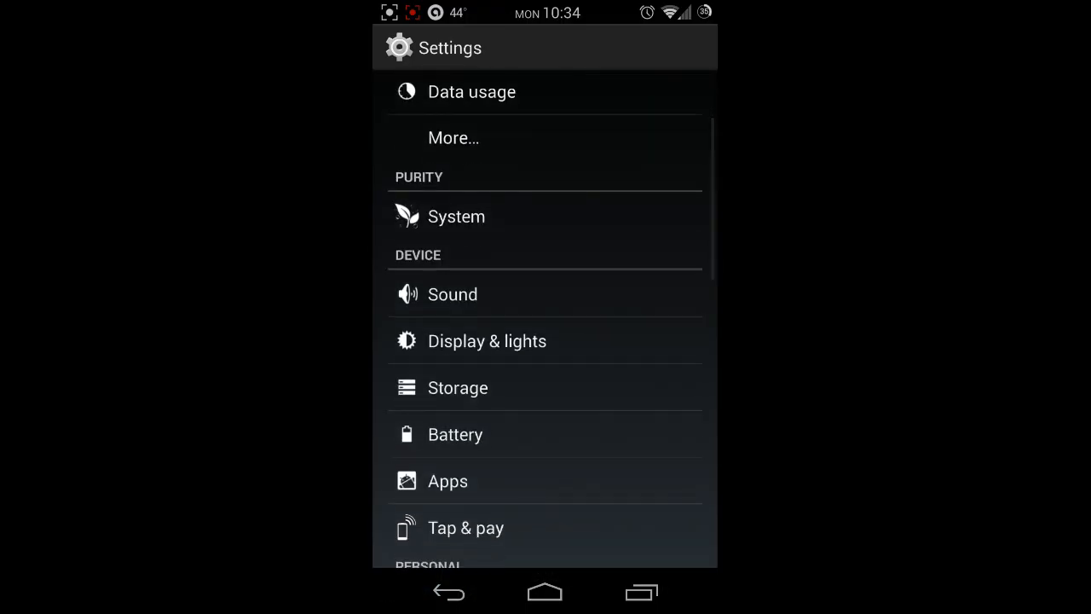
{"action": "left_click", "coordinate": [457, 215]}
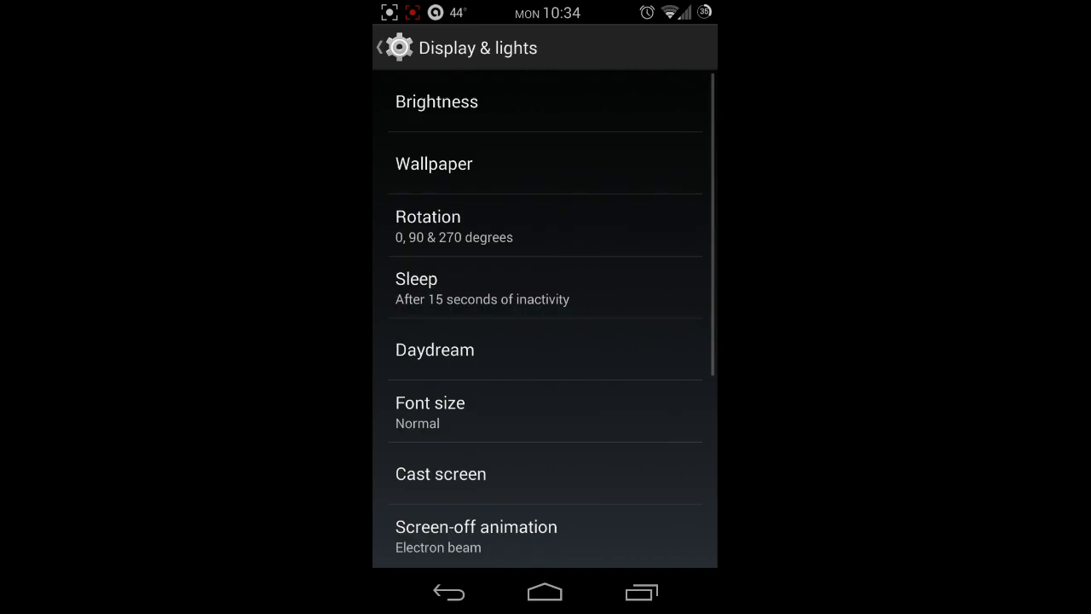
{"action": "scroll", "scroll_direction": "down", "scroll_amount": 3}
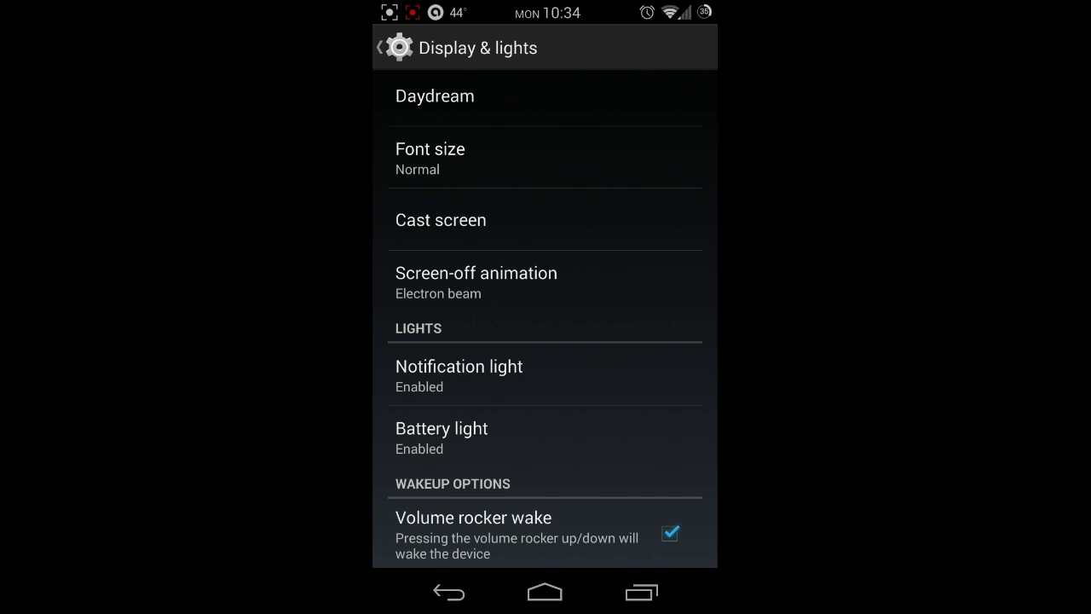
Step: Review the Notification light per-app colour options and return to the main Settings list
{"action": "left_click", "coordinate": [458, 375]}
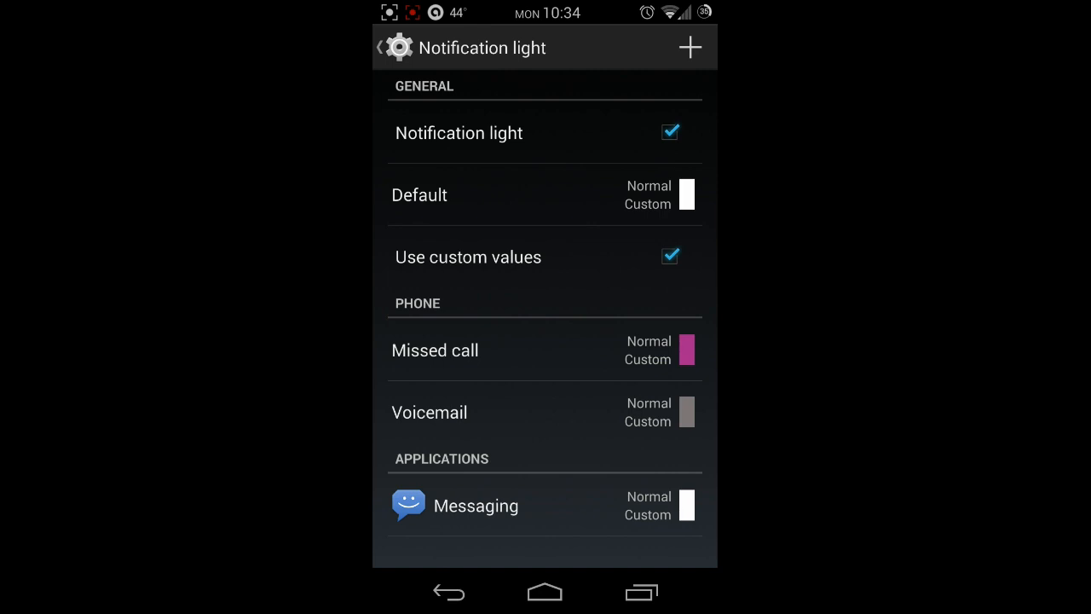
{"action": "left_click", "coordinate": [399, 48]}
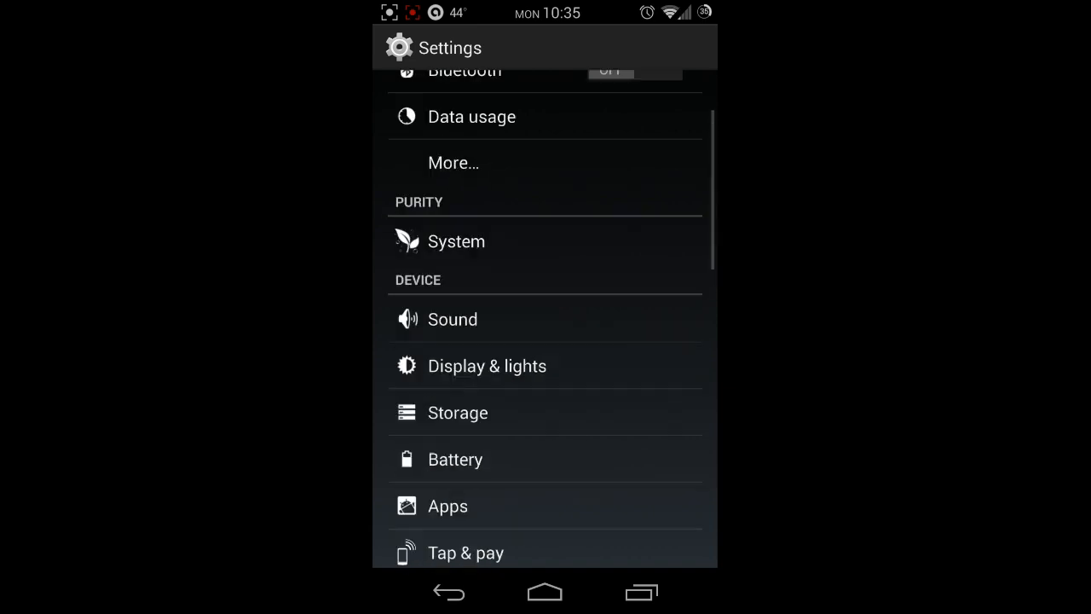
{"action": "scroll", "scroll_direction": "up", "scroll_amount": 3}
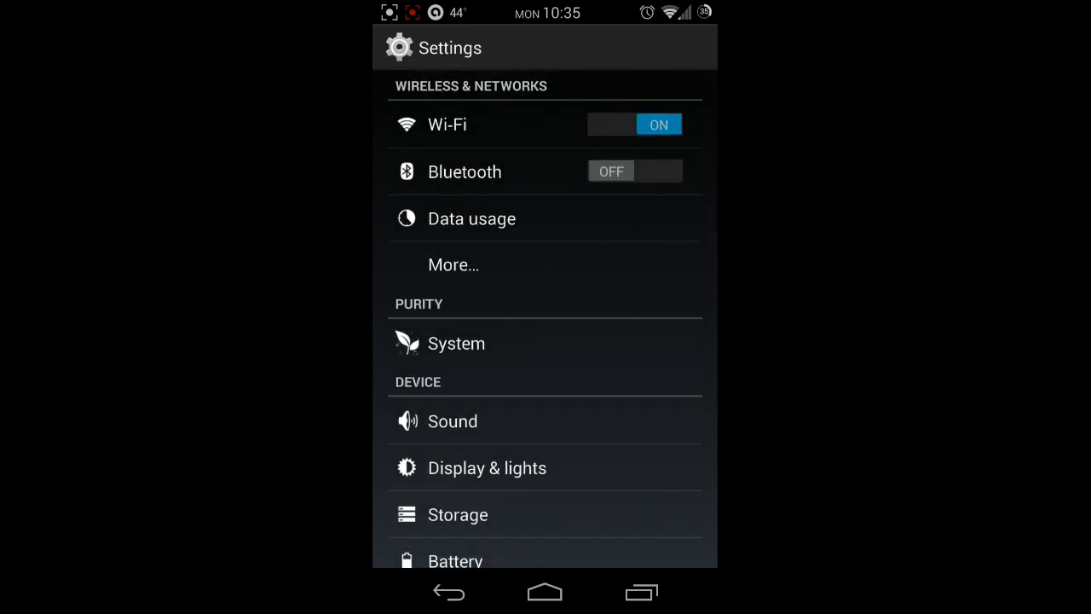
{"action": "left_click", "coordinate": [457, 342]}
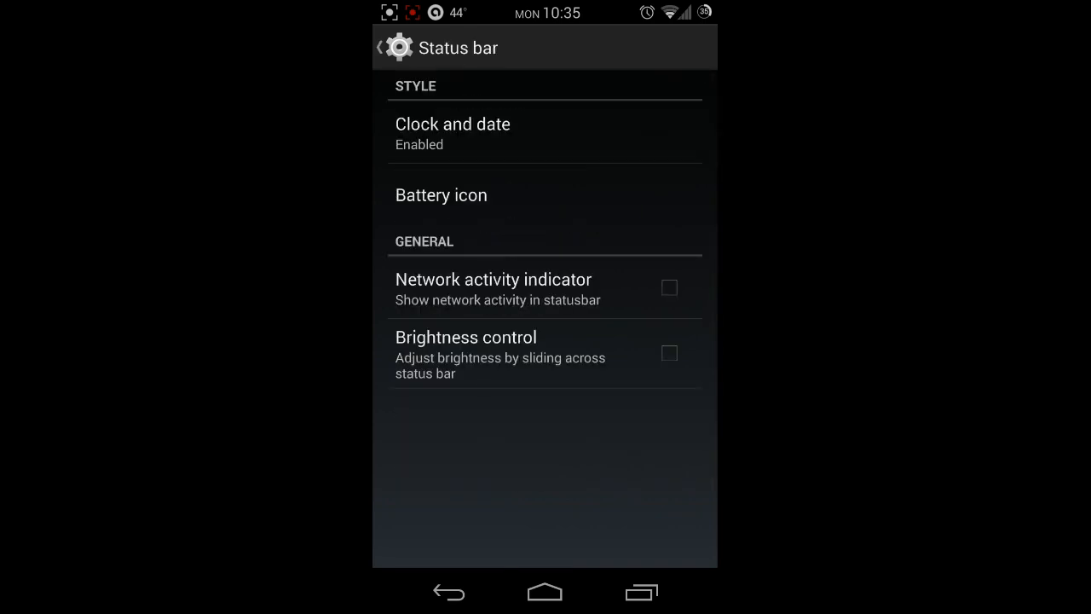
{"action": "left_click", "coordinate": [441, 195]}
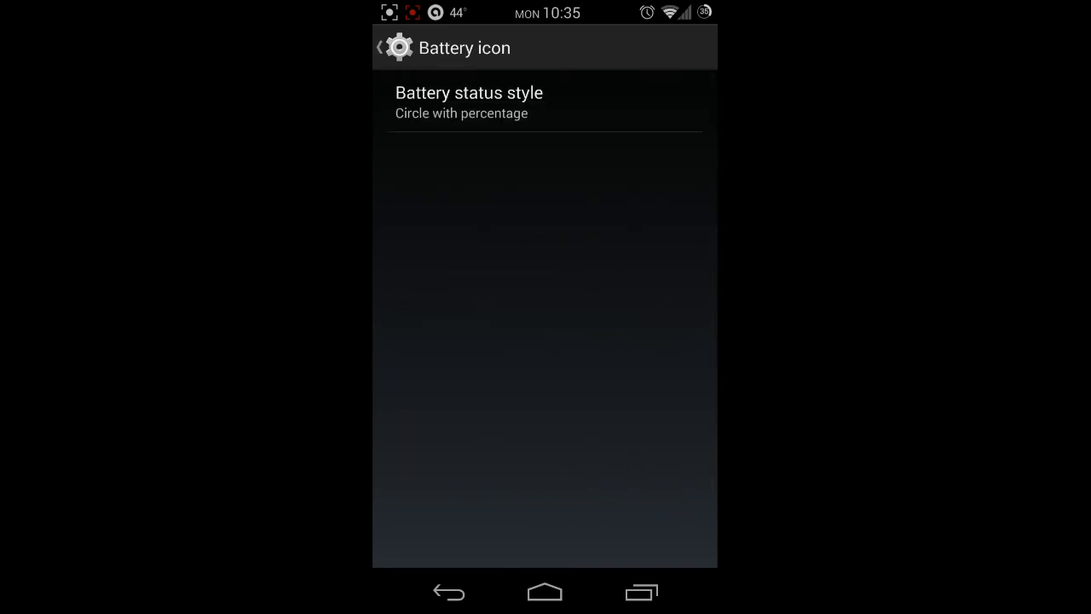
{"action": "left_click", "coordinate": [447, 592]}
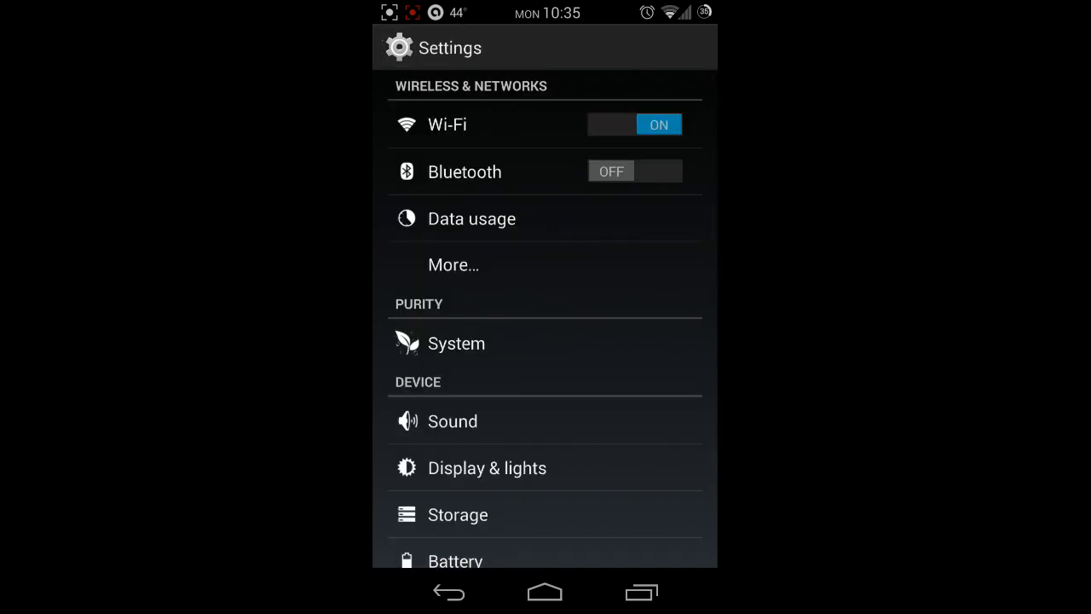
{"action": "scroll", "scroll_direction": "down", "scroll_amount": 3}
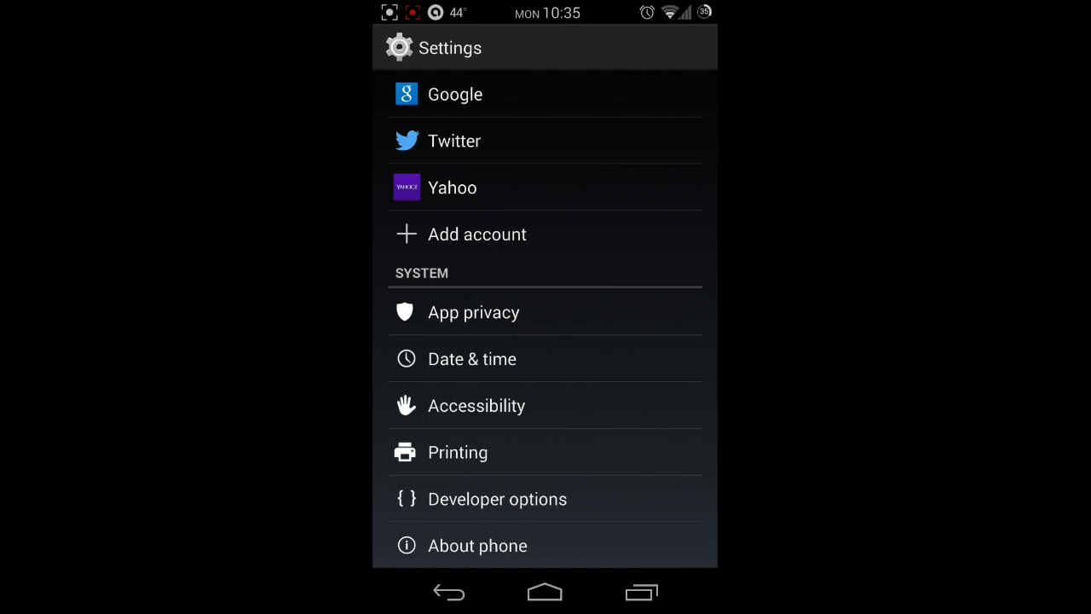
{"action": "left_click", "coordinate": [474, 312]}
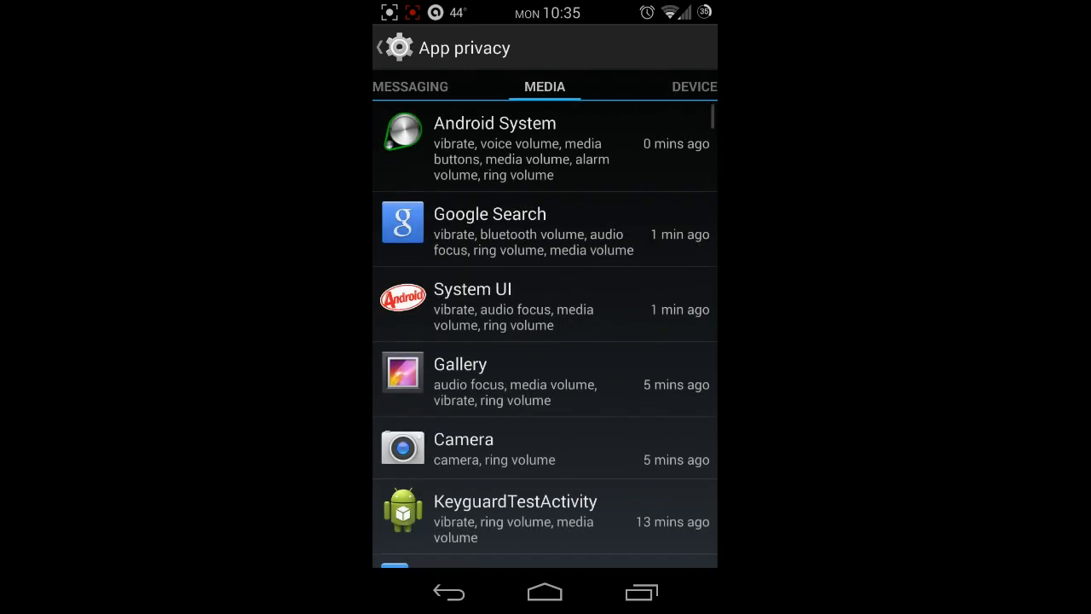
{"action": "left_click", "coordinate": [694, 85]}
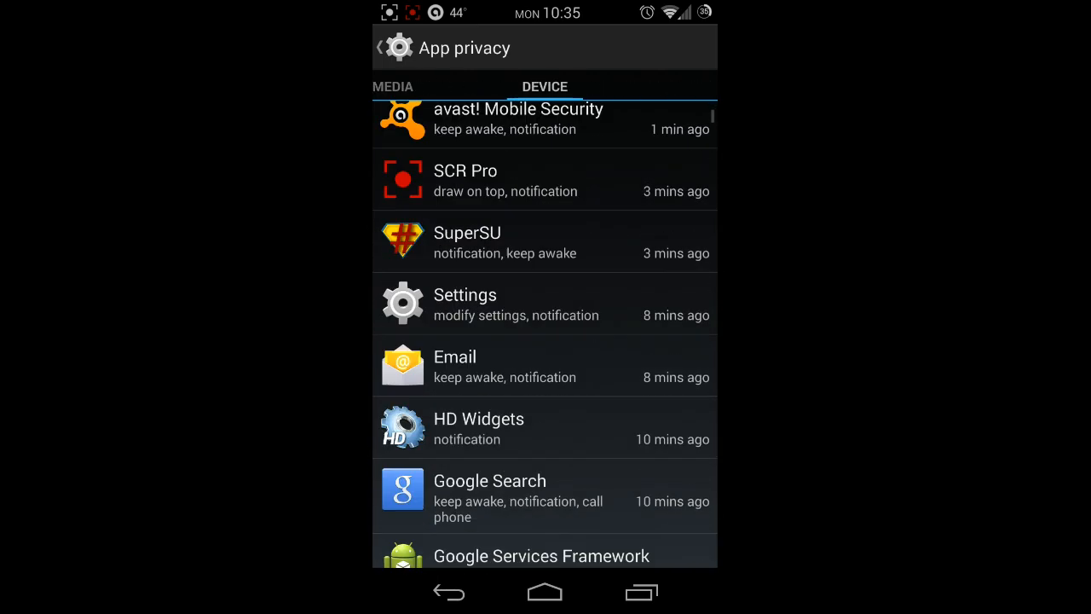
{"action": "scroll", "scroll_direction": "down", "scroll_amount": 3}
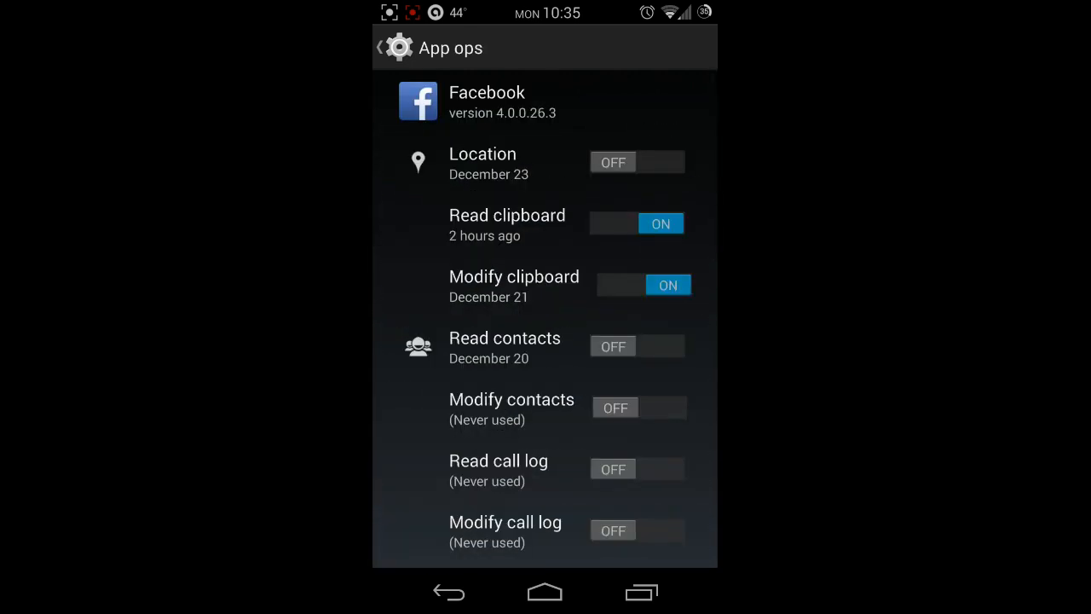
{"action": "left_click", "coordinate": [661, 221]}
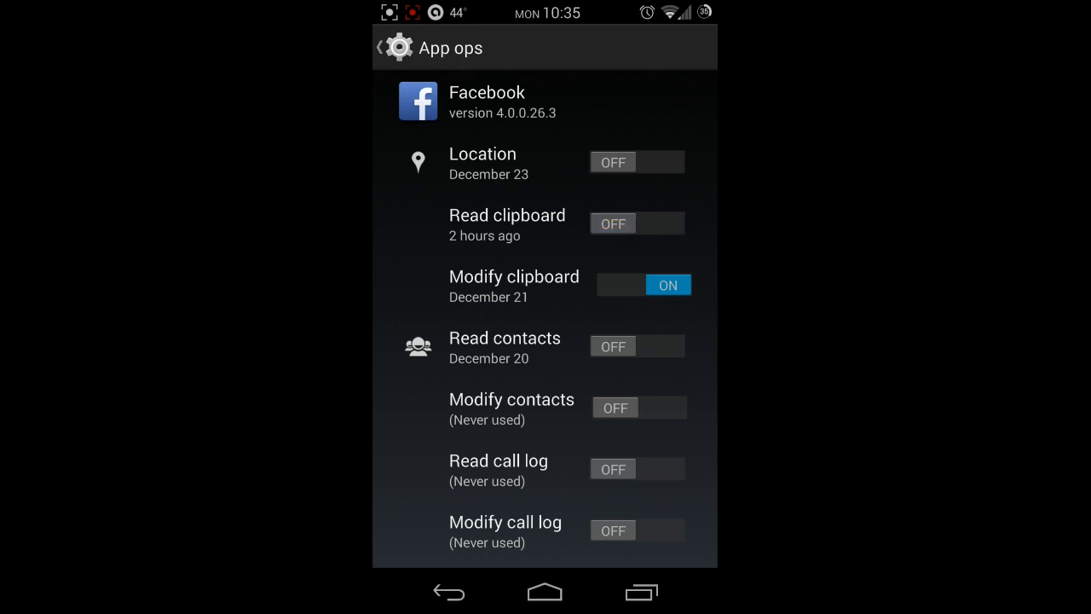
{"action": "left_click", "coordinate": [637, 222]}
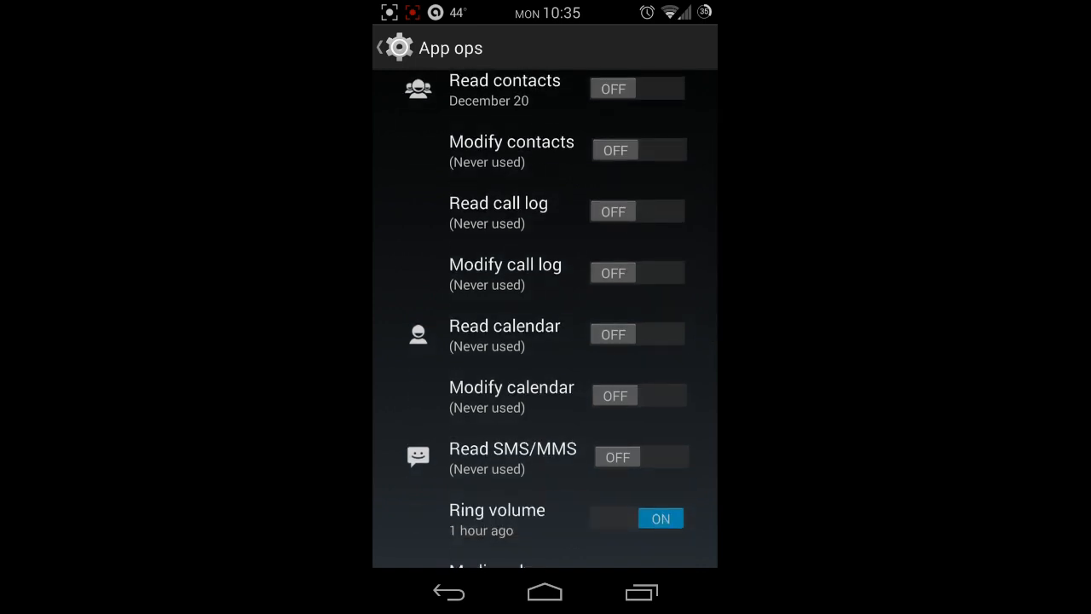
{"action": "scroll", "scroll_direction": "down", "scroll_amount": 3}
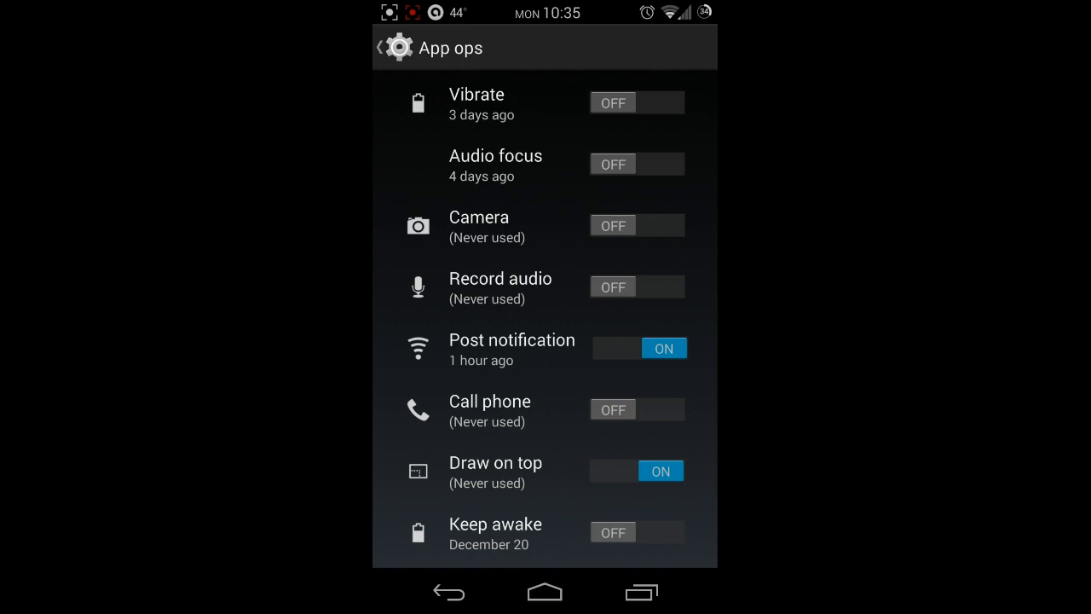
{"action": "left_click", "coordinate": [389, 48]}
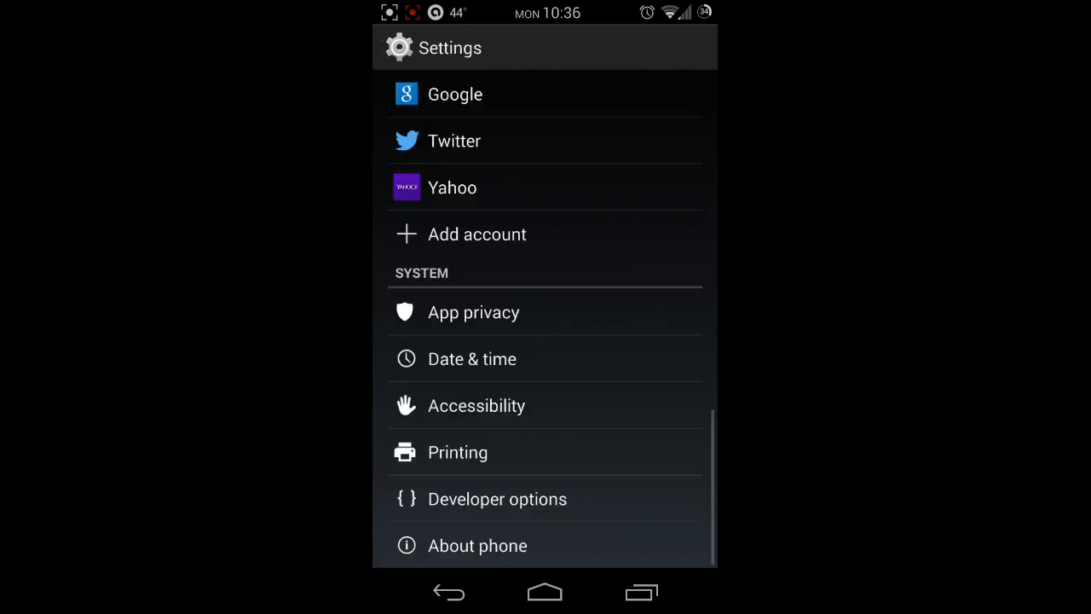
Step: Briefly view Developer options, then leave Settings for the home screen's clock page
{"action": "left_click", "coordinate": [498, 498]}
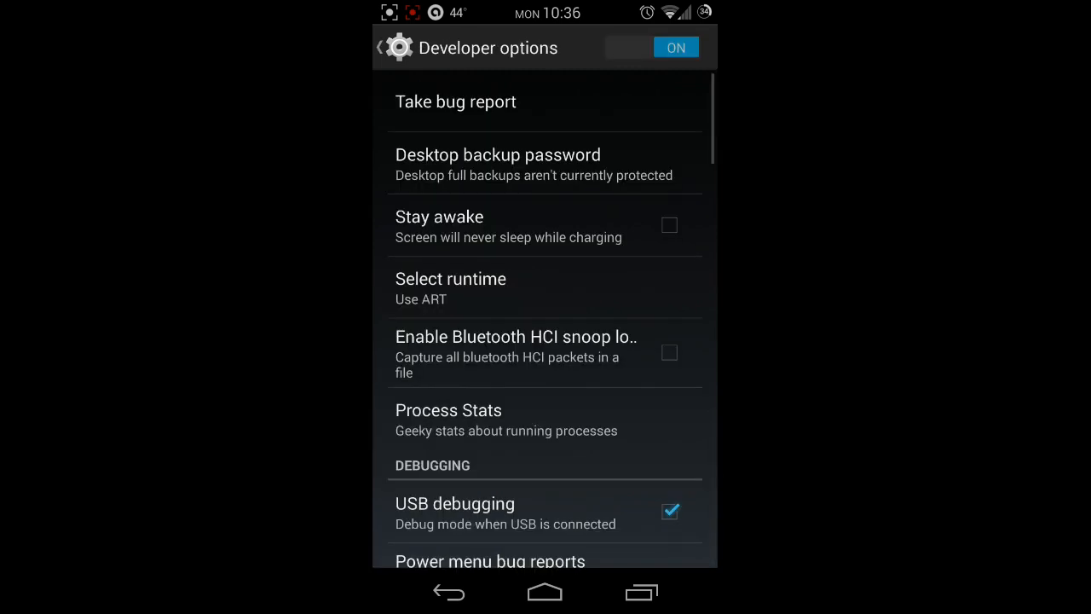
{"action": "left_click", "coordinate": [450, 288]}
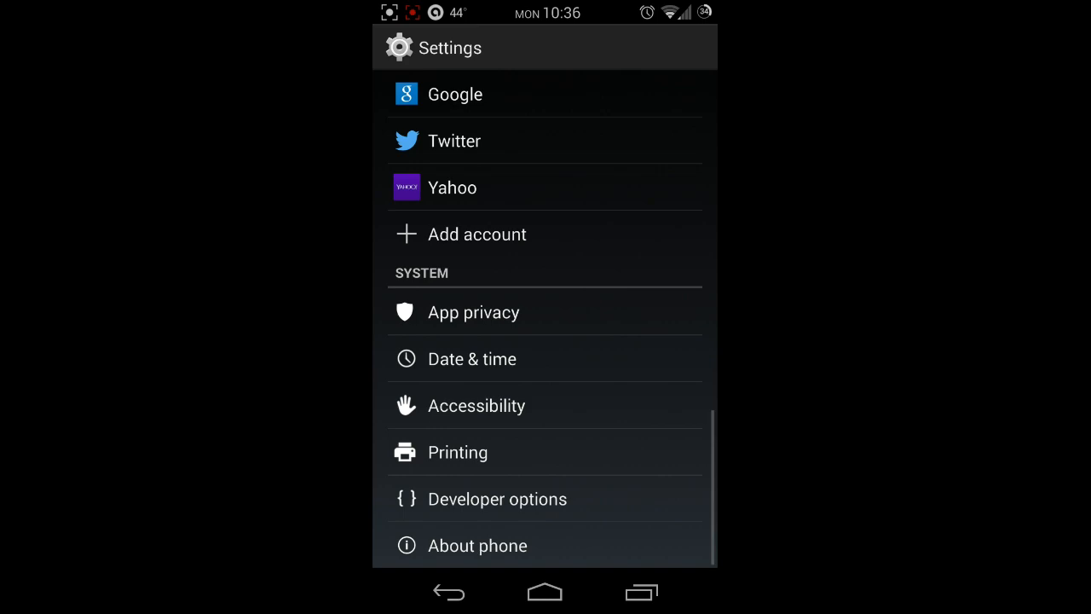
{"action": "left_click", "coordinate": [545, 591]}
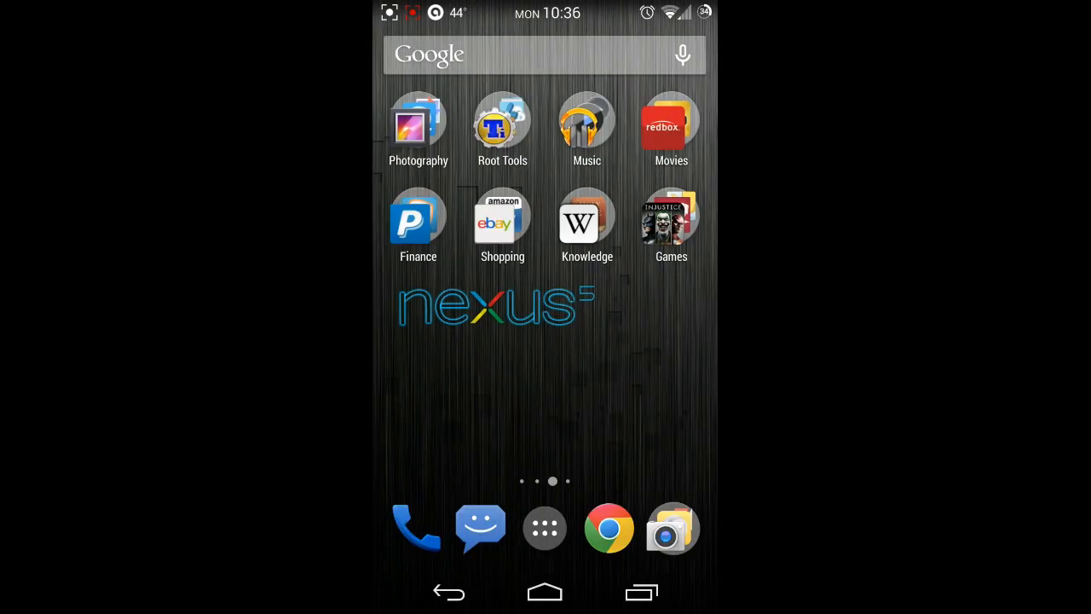
{"action": "scroll", "scroll_direction": "left", "scroll_amount": 3}
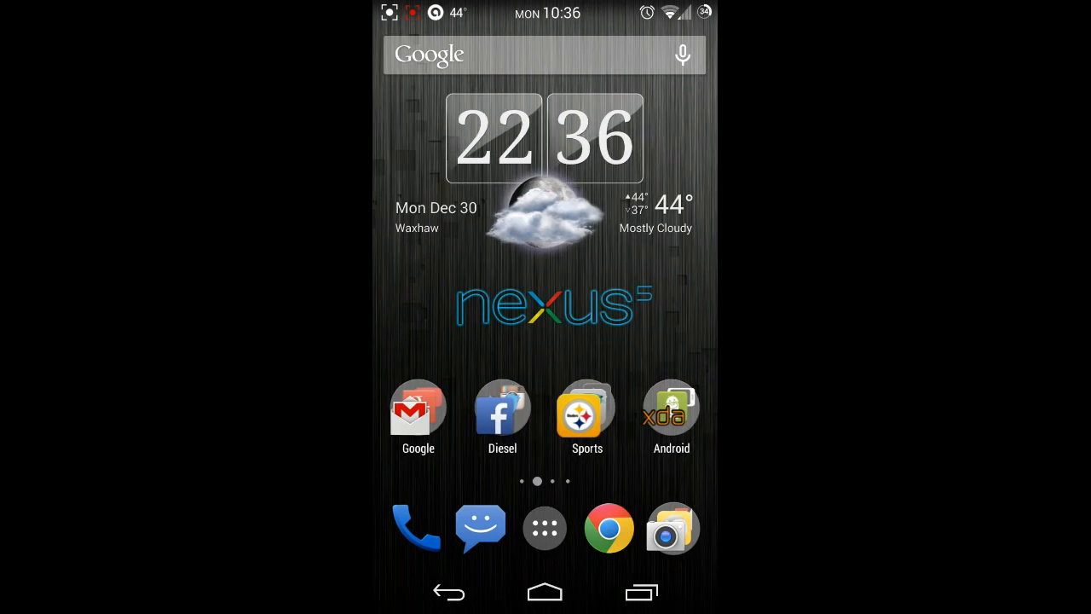